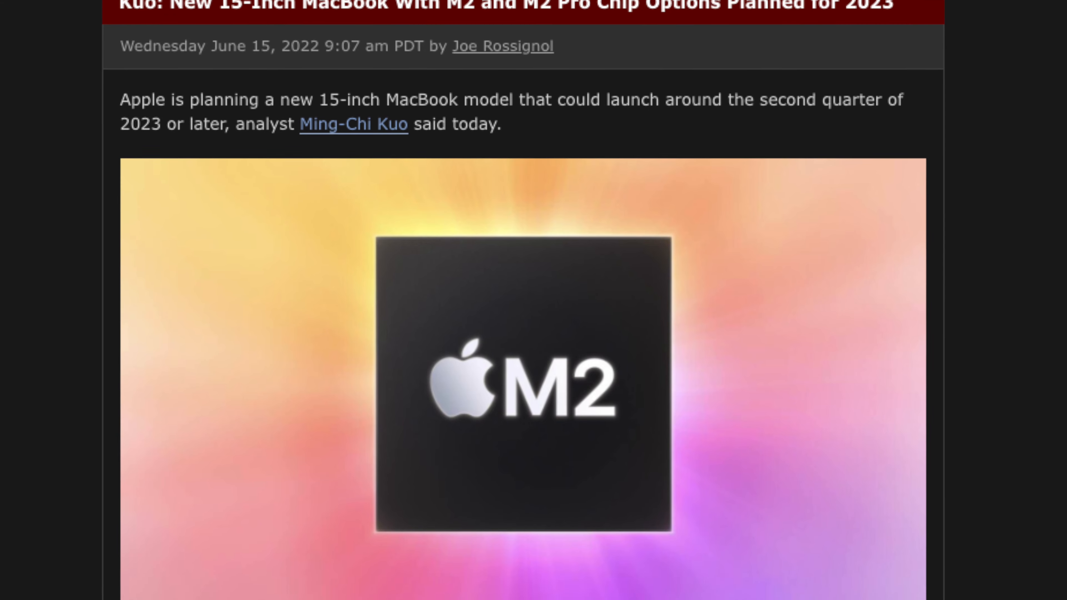
{"action": "scroll", "scroll_direction": "down", "scroll_amount": 3}
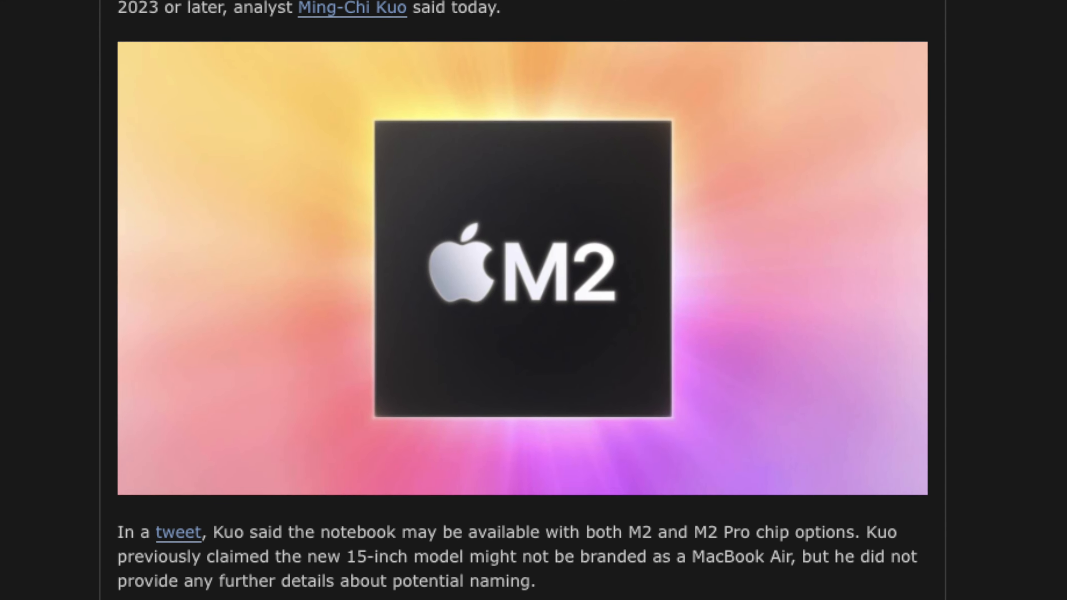
{"action": "scroll", "scroll_direction": "down", "scroll_amount": 3}
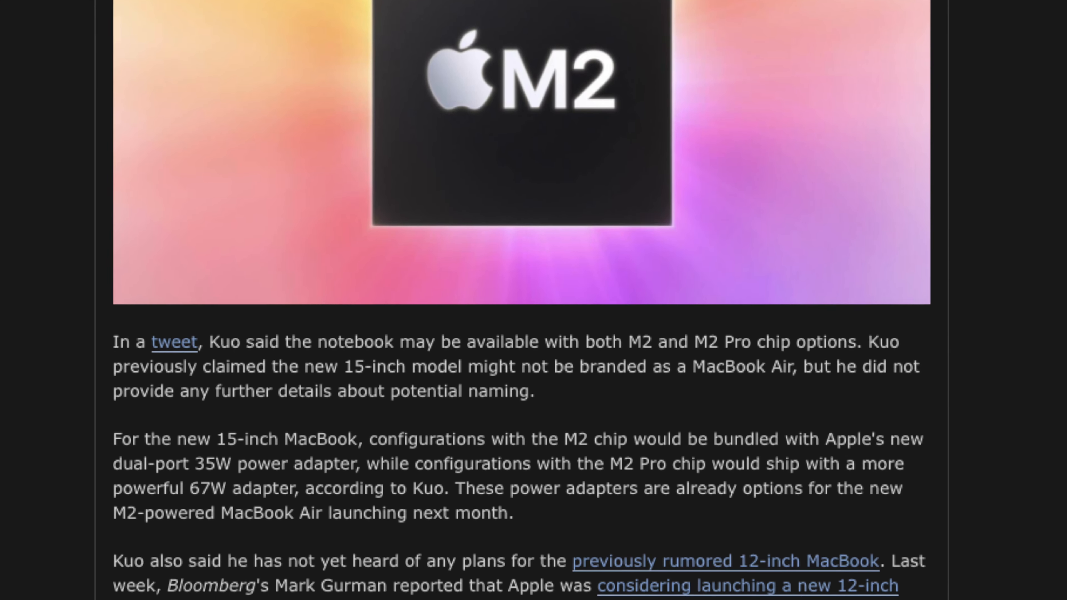
{"action": "scroll", "scroll_direction": "down", "scroll_amount": 3}
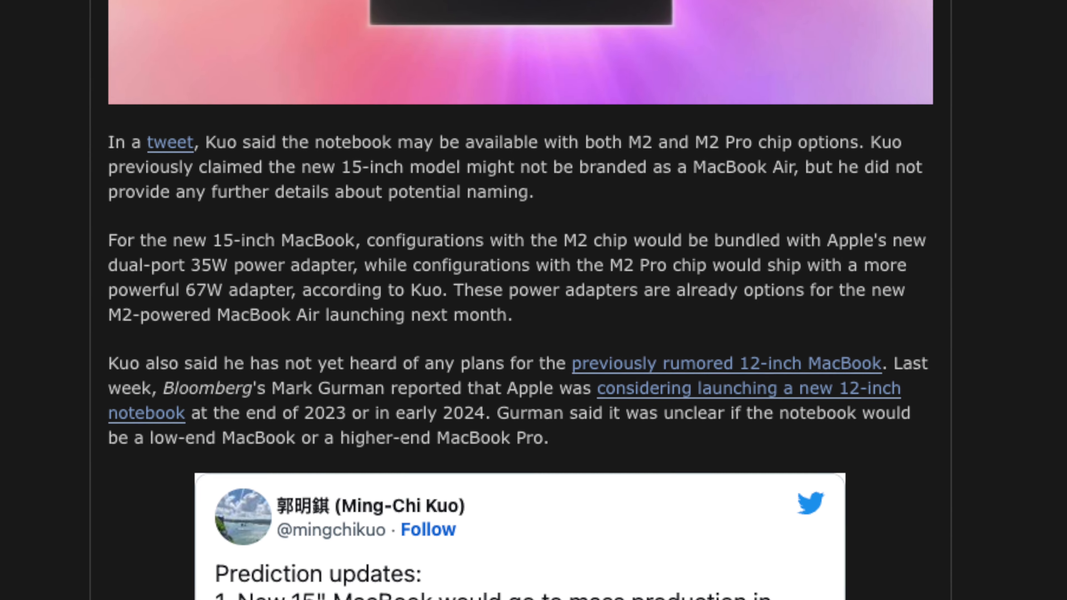
{"action": "scroll", "scroll_direction": "down", "scroll_amount": 3}
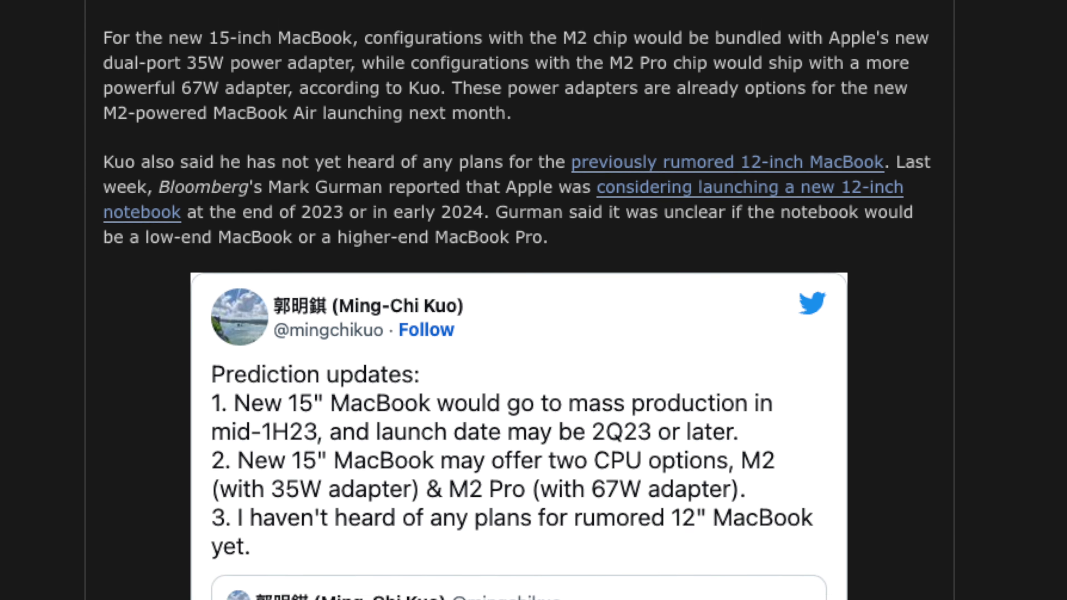
{"action": "scroll", "scroll_direction": "down", "scroll_amount": 3}
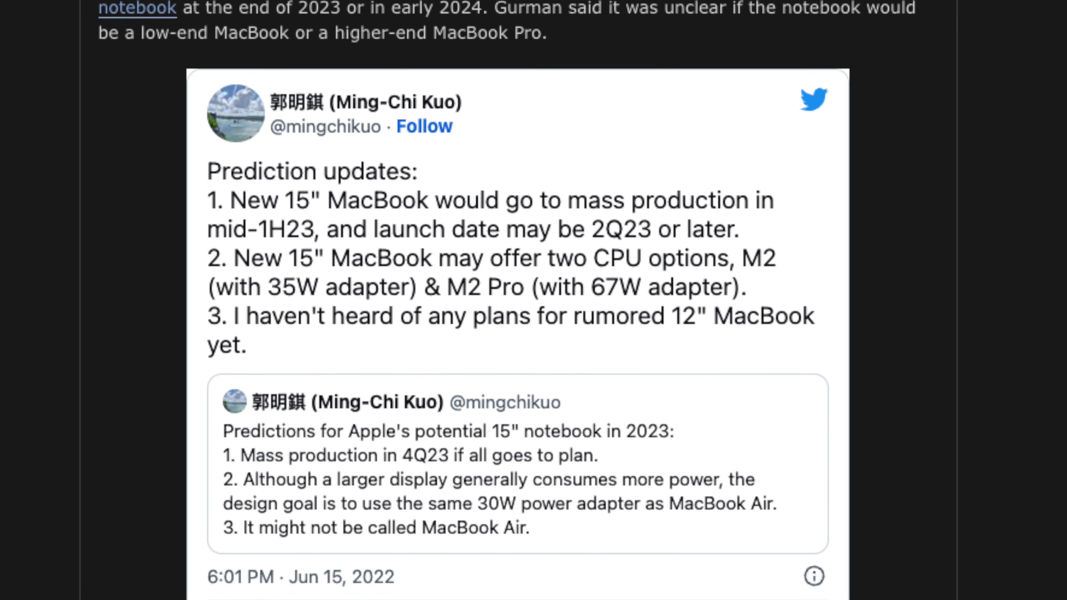
{"action": "scroll", "scroll_direction": "down", "scroll_amount": 3}
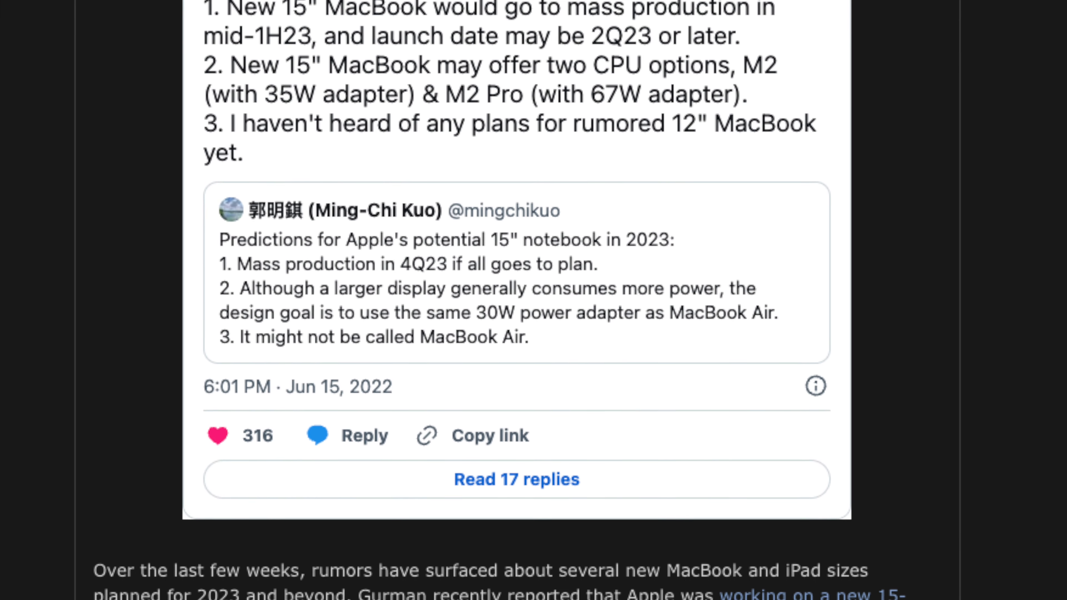
{"action": "scroll", "scroll_direction": "down", "scroll_amount": 3}
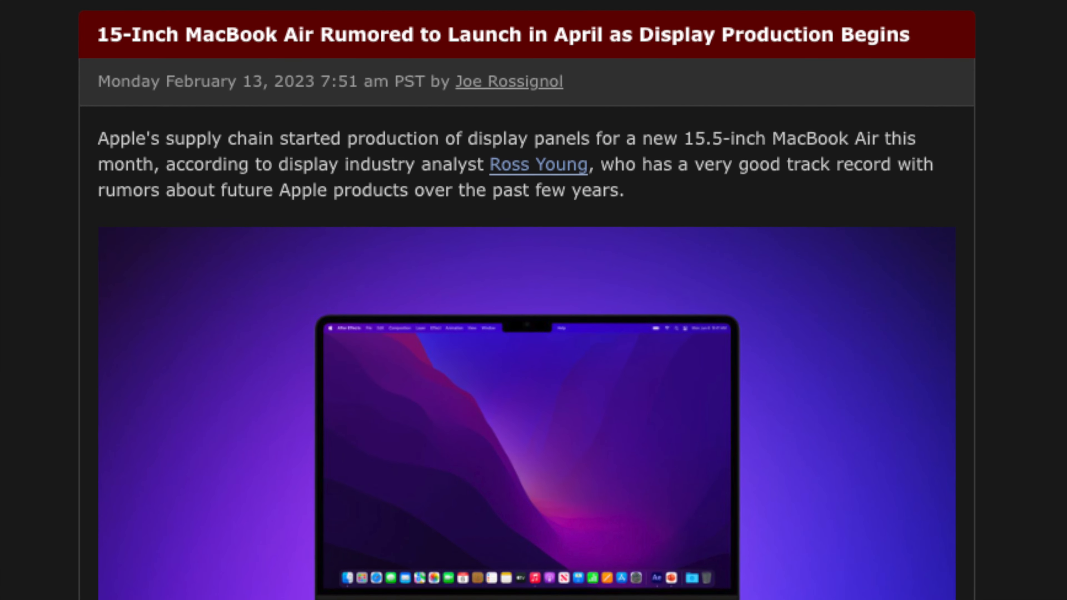
{"action": "scroll", "scroll_direction": "down", "scroll_amount": 3}
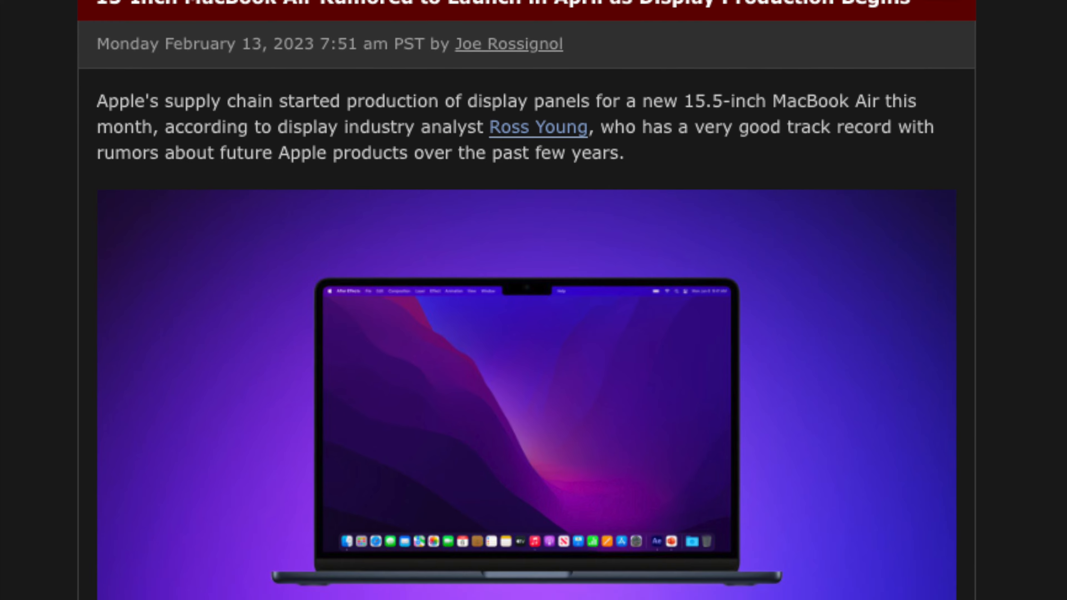
{"action": "scroll", "scroll_direction": "down", "scroll_amount": 3}
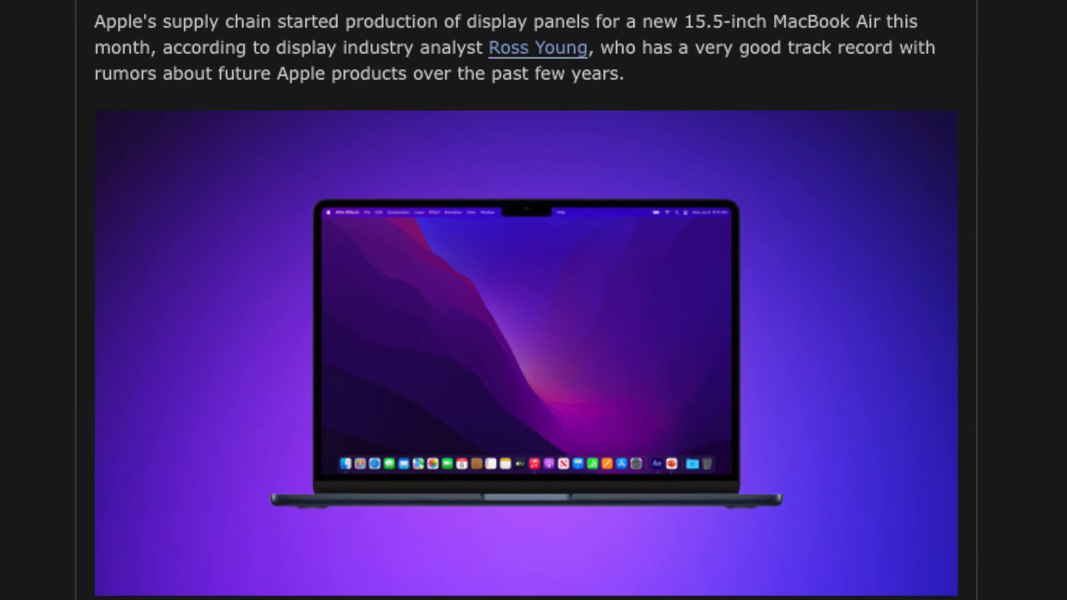
{"action": "scroll", "scroll_direction": "down", "scroll_amount": 3}
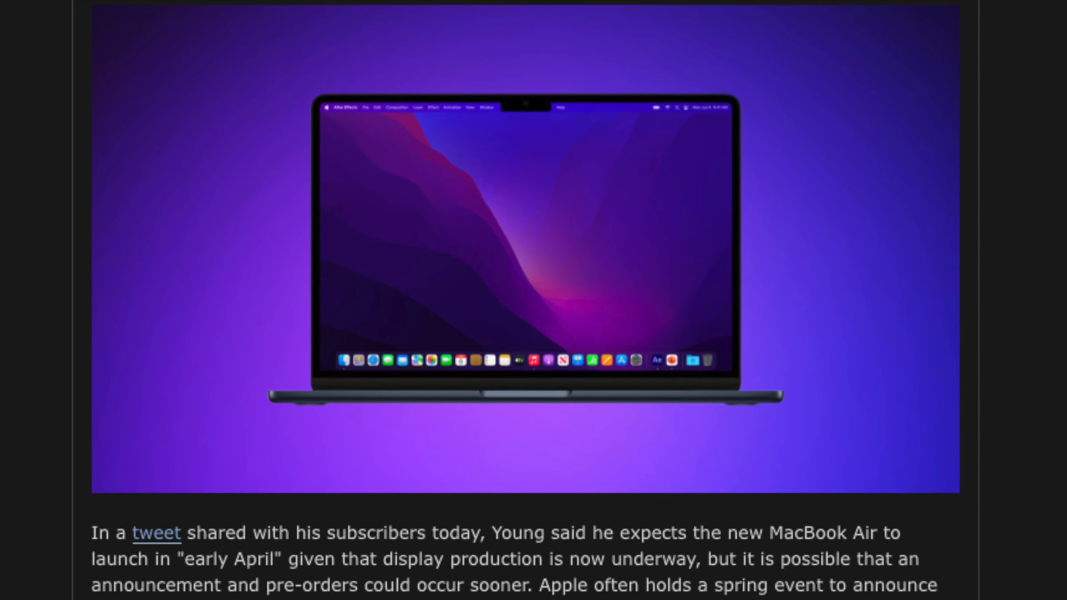
{"action": "scroll", "scroll_direction": "down", "scroll_amount": 3}
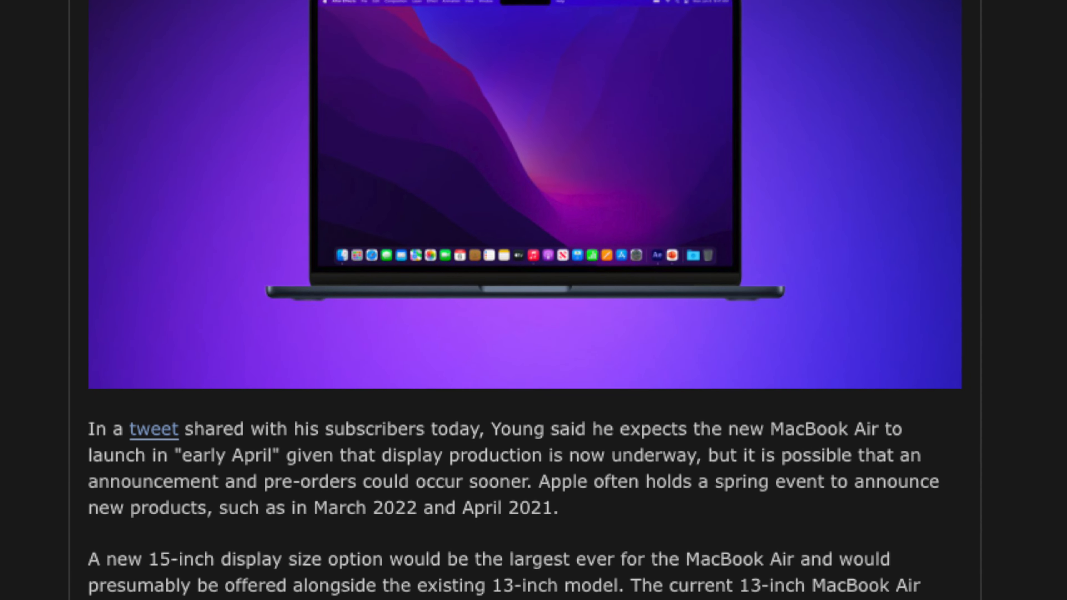
{"action": "scroll", "scroll_direction": "down", "scroll_amount": 3}
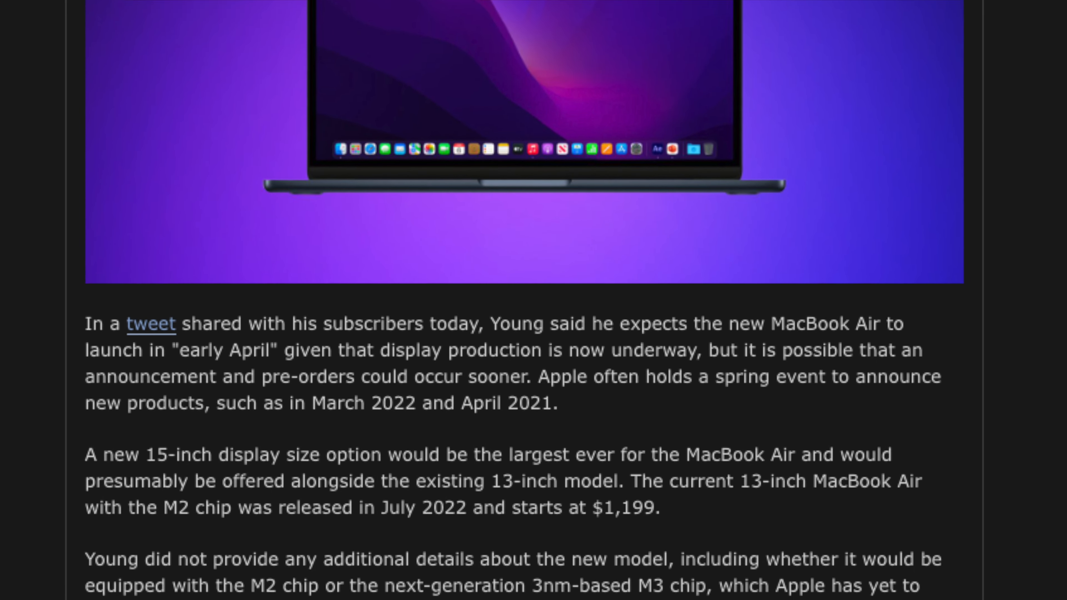
{"action": "scroll", "scroll_direction": "down", "scroll_amount": 3}
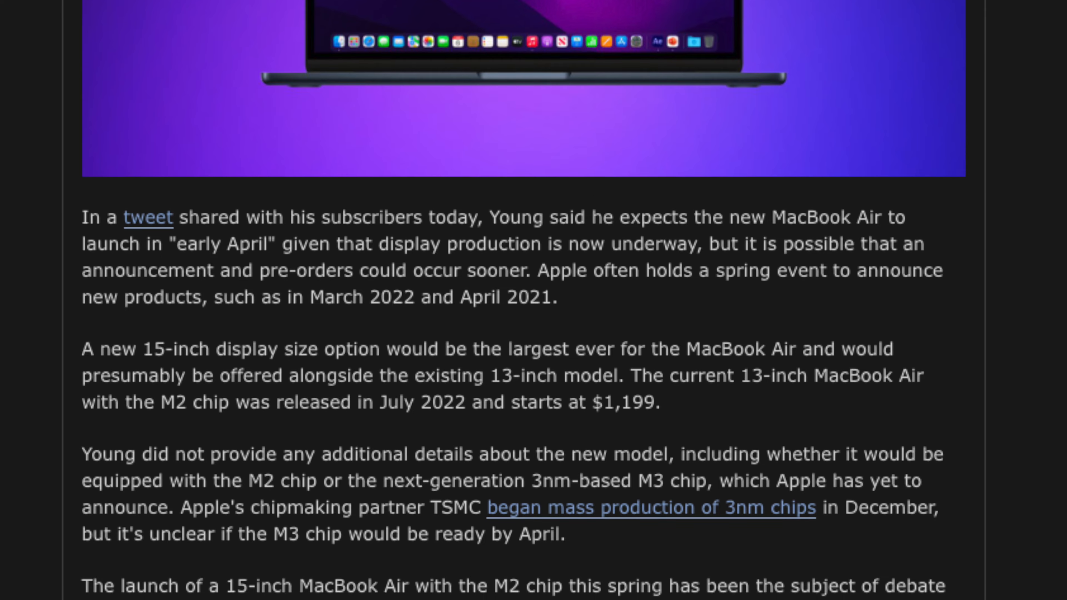
{"action": "scroll", "scroll_direction": "down", "scroll_amount": 3}
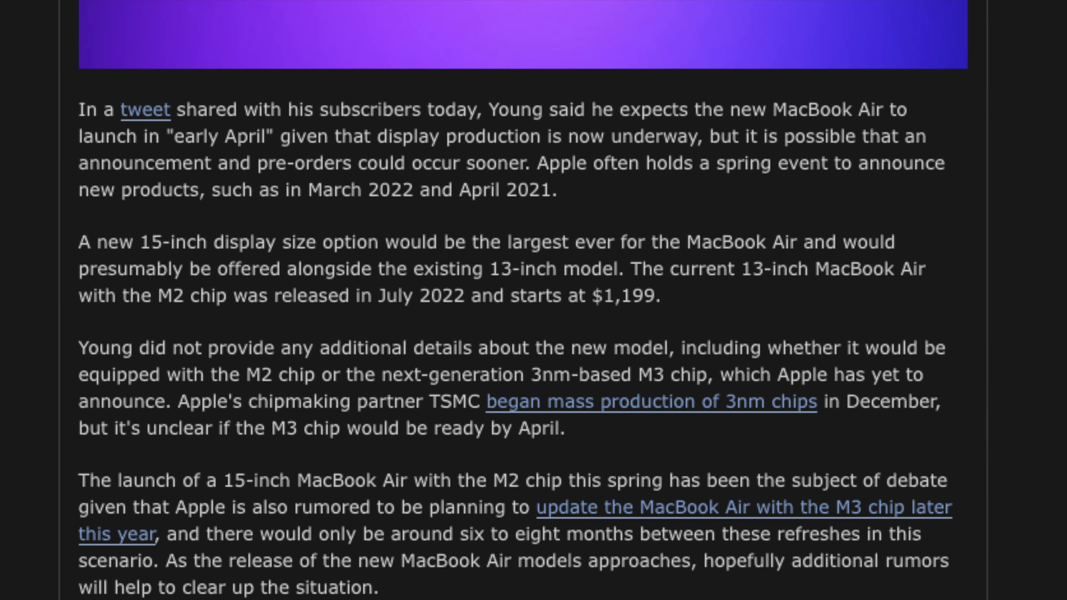
{"action": "scroll", "scroll_direction": "down", "scroll_amount": 3}
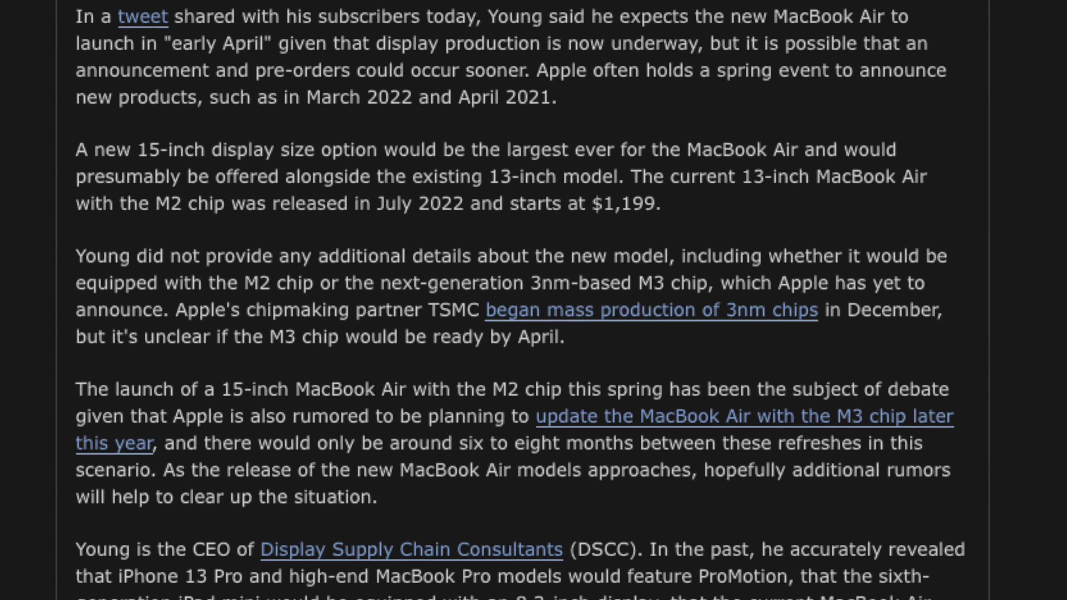
{"action": "scroll", "scroll_direction": "down", "scroll_amount": 3}
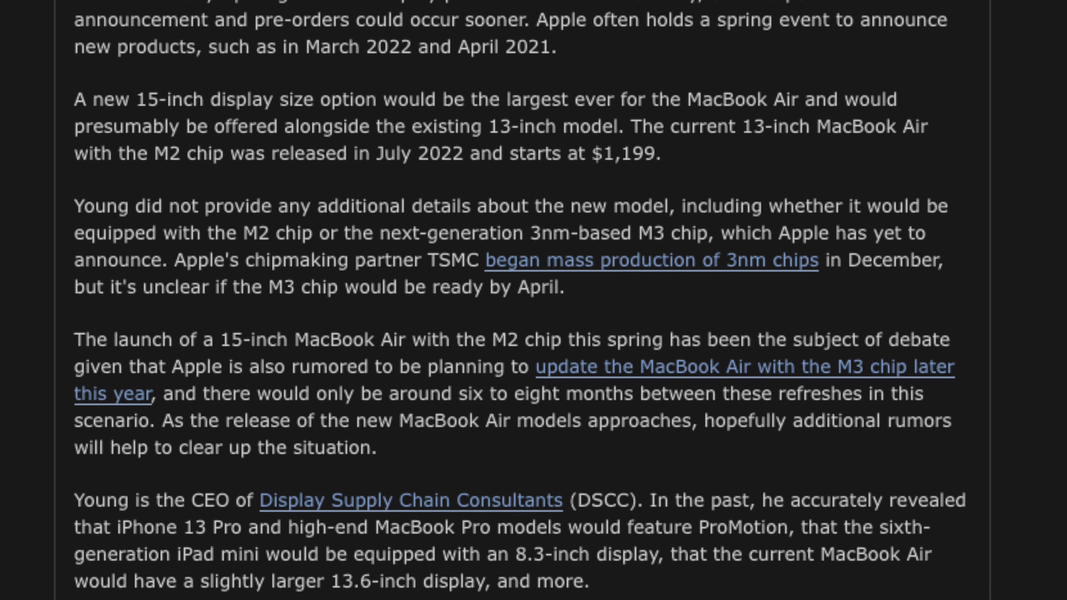